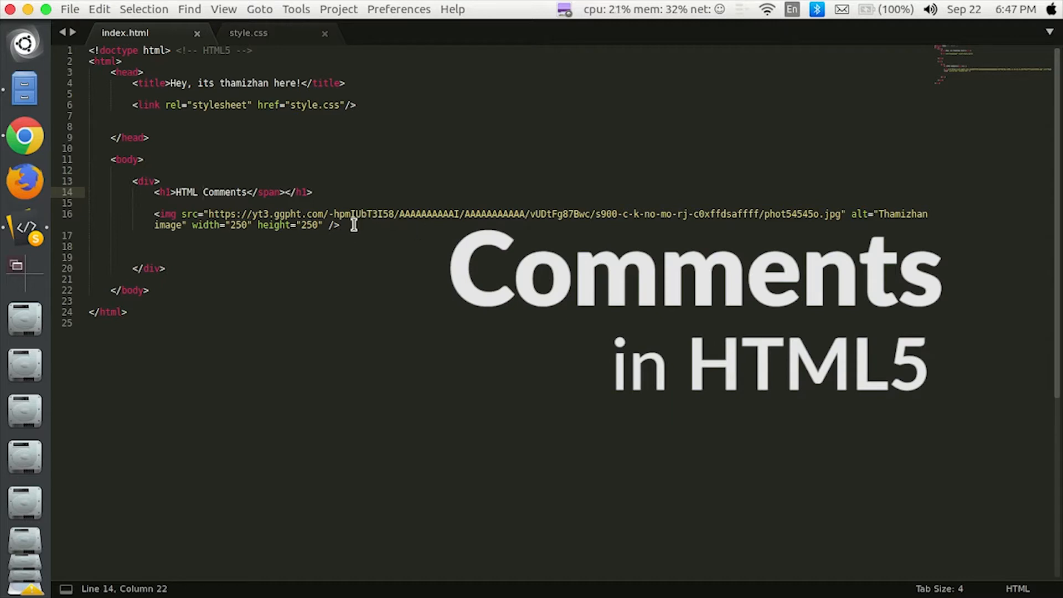
- Select the whole img tag on line 16 of index.html
click(347, 224)
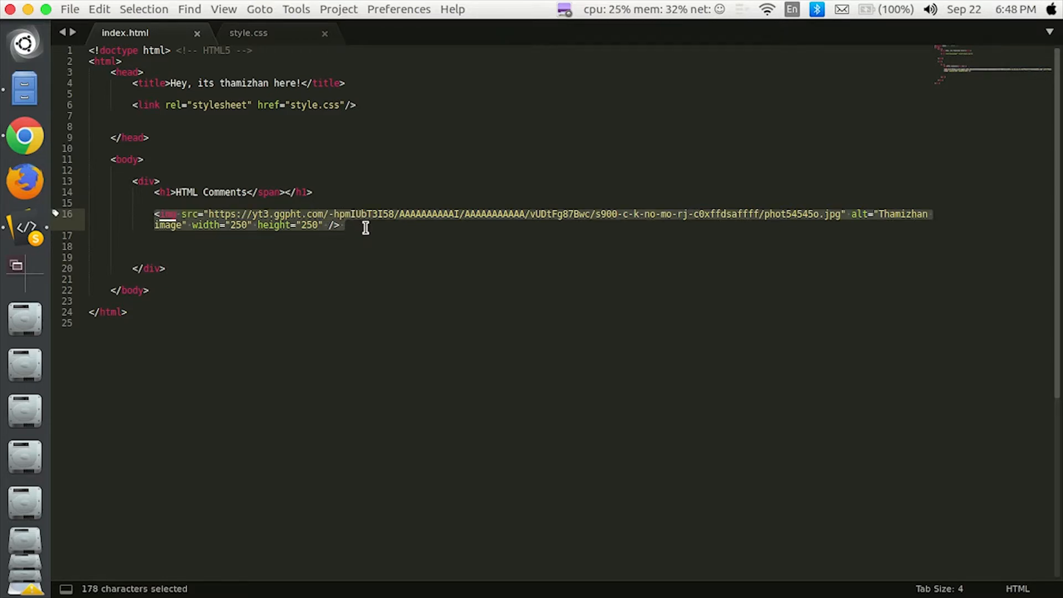
click(344, 225)
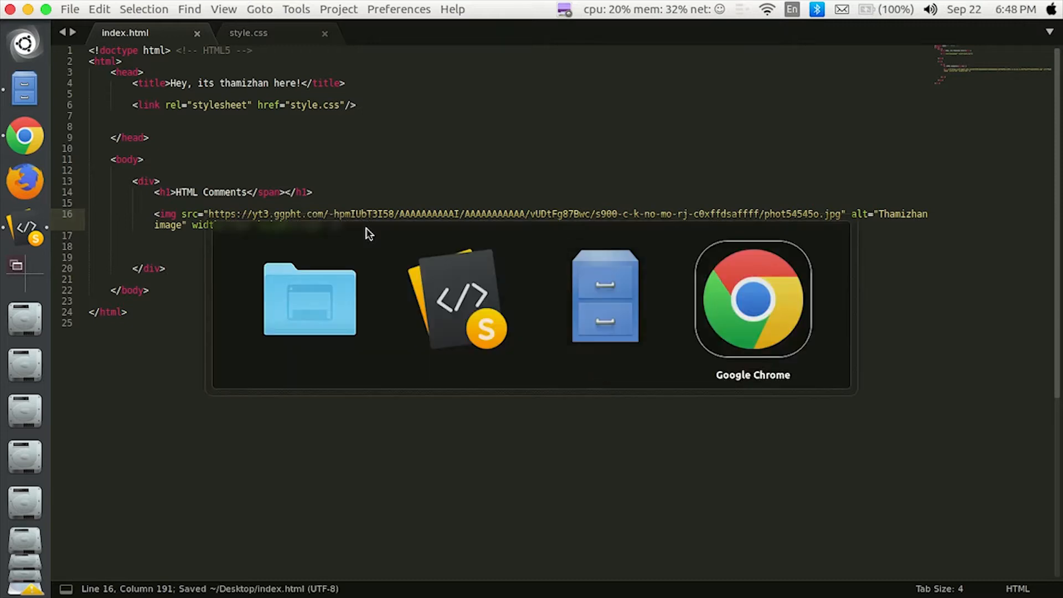
click(752, 298)
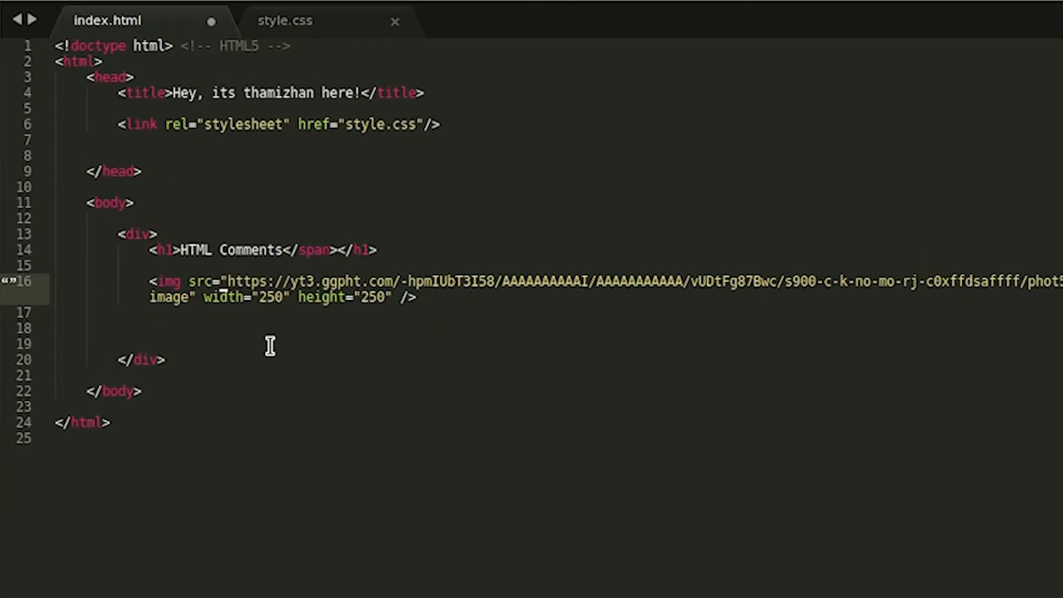
- Wrap the img tag in an HTML comment (<!-- ... -->) and add blank lines below it
key(enter)
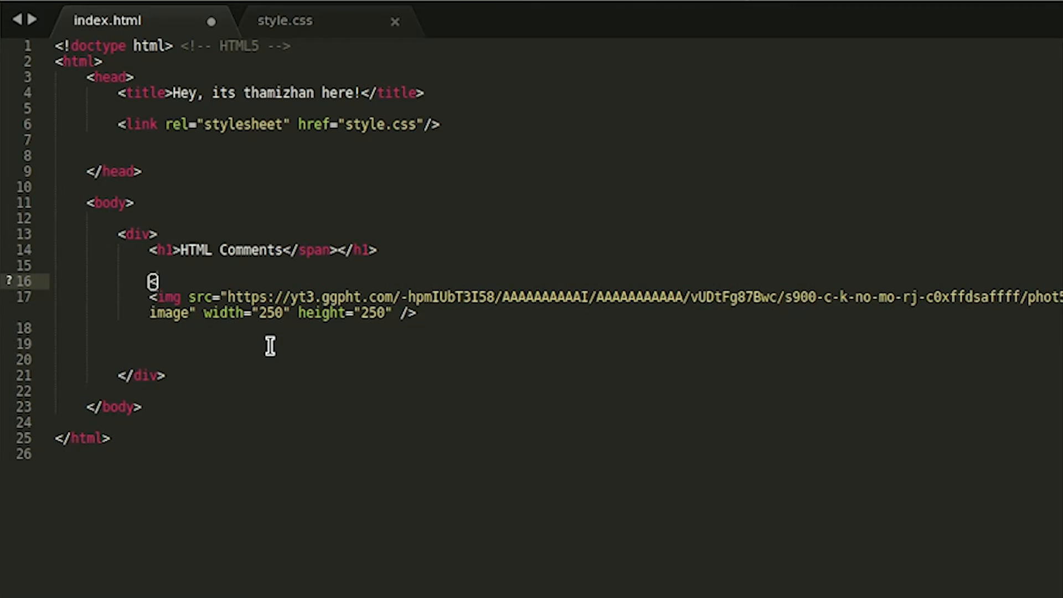
text(<!--)
click(324, 328)
text(-->)
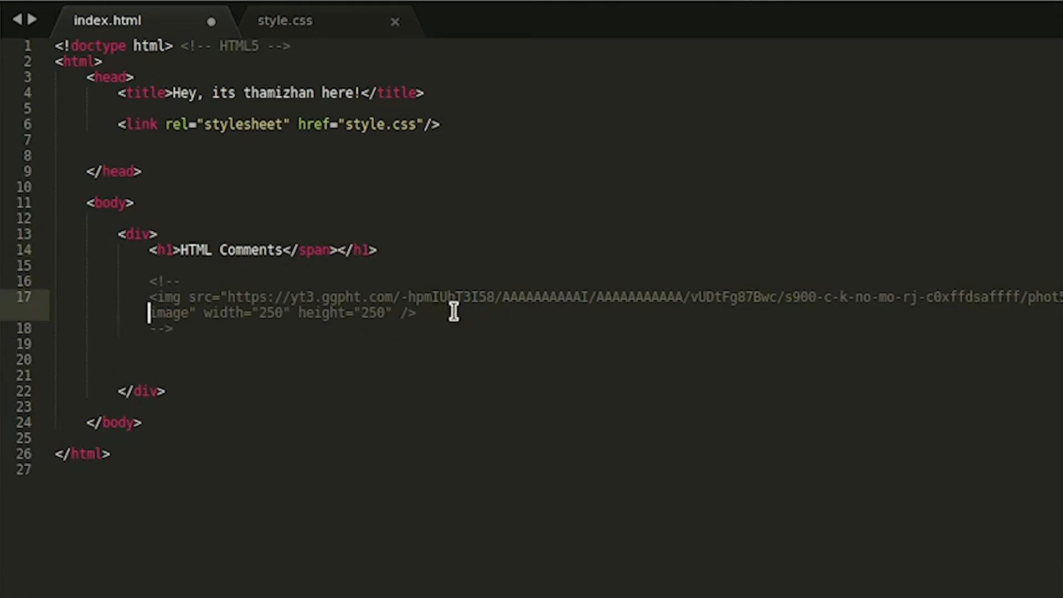
click(159, 280)
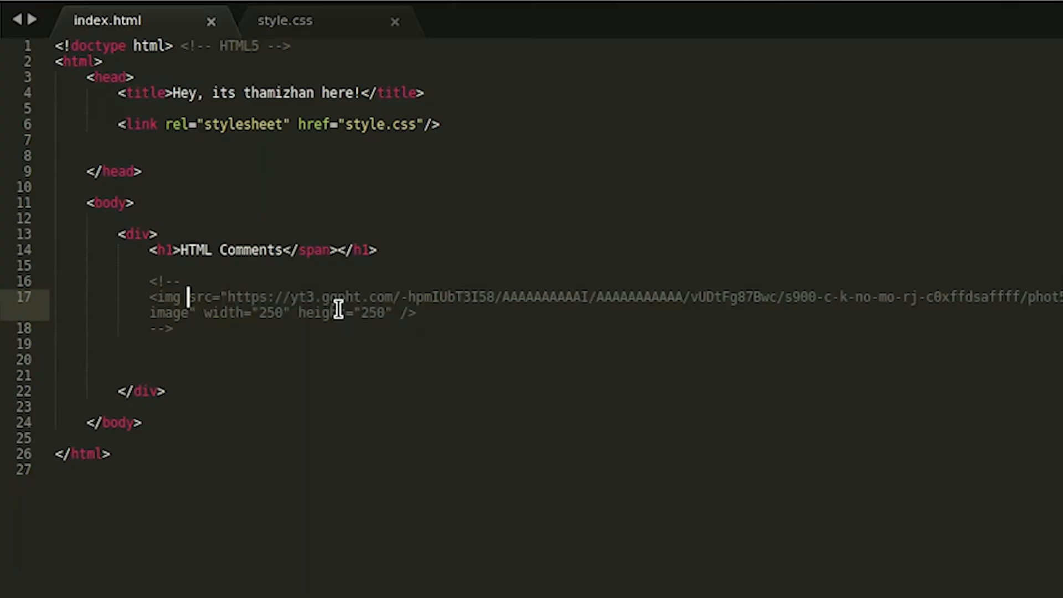
key(enter)
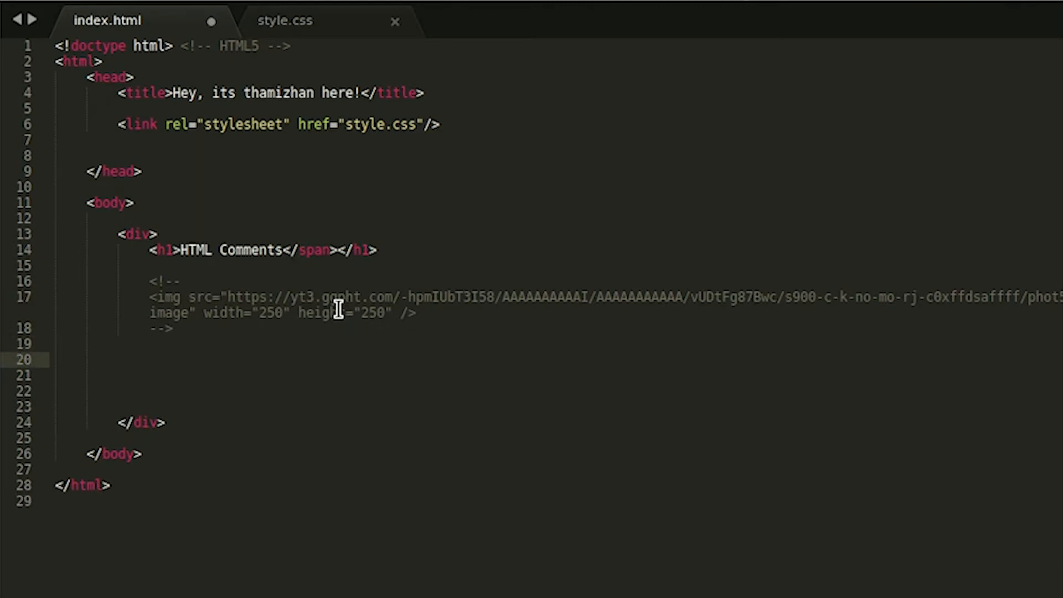
- Add an <!--[if IE 9]> conditional opener followed by a rough <! -END> closing line
text(<!--[if IE 9]>)
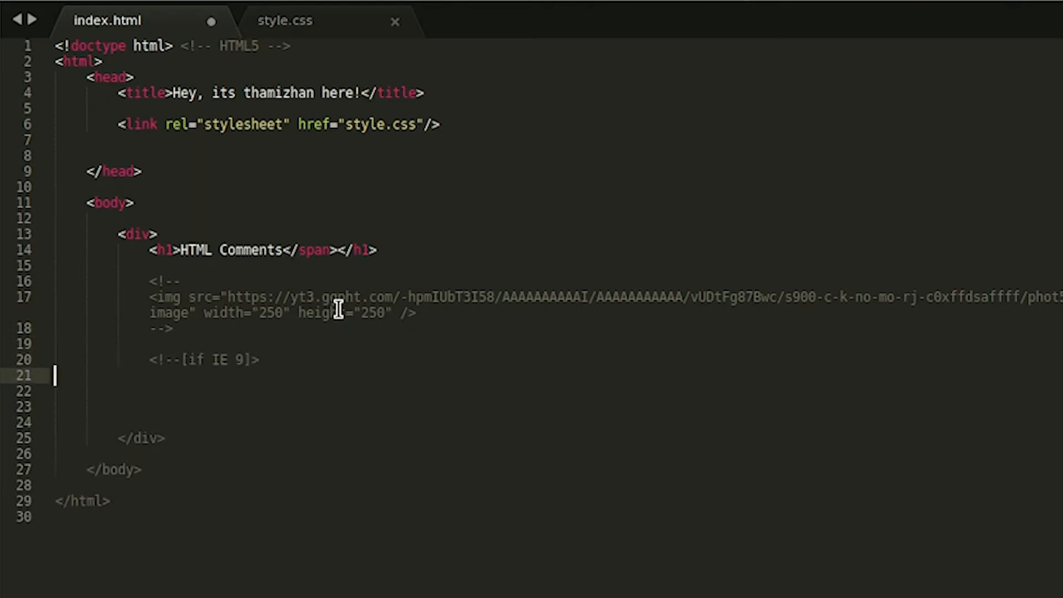
text(<! --end>)
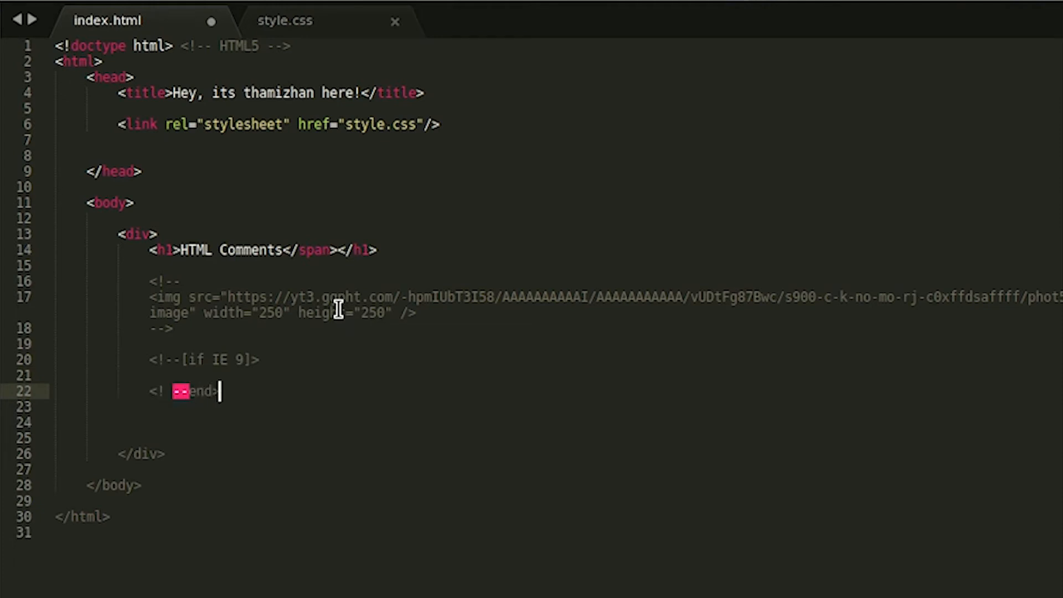
text(END)
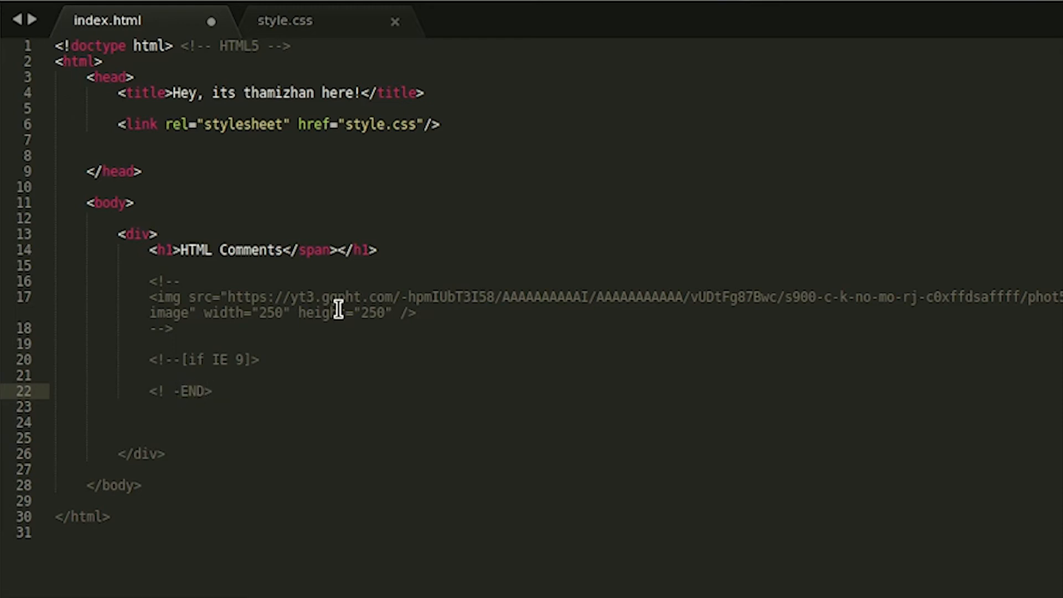
click(235, 359)
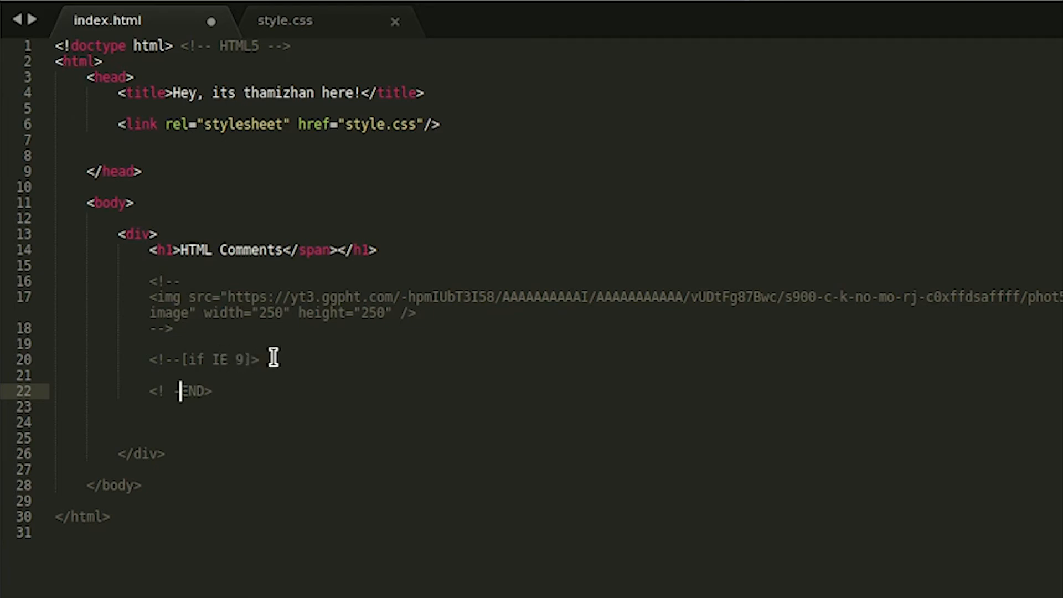
text(-)
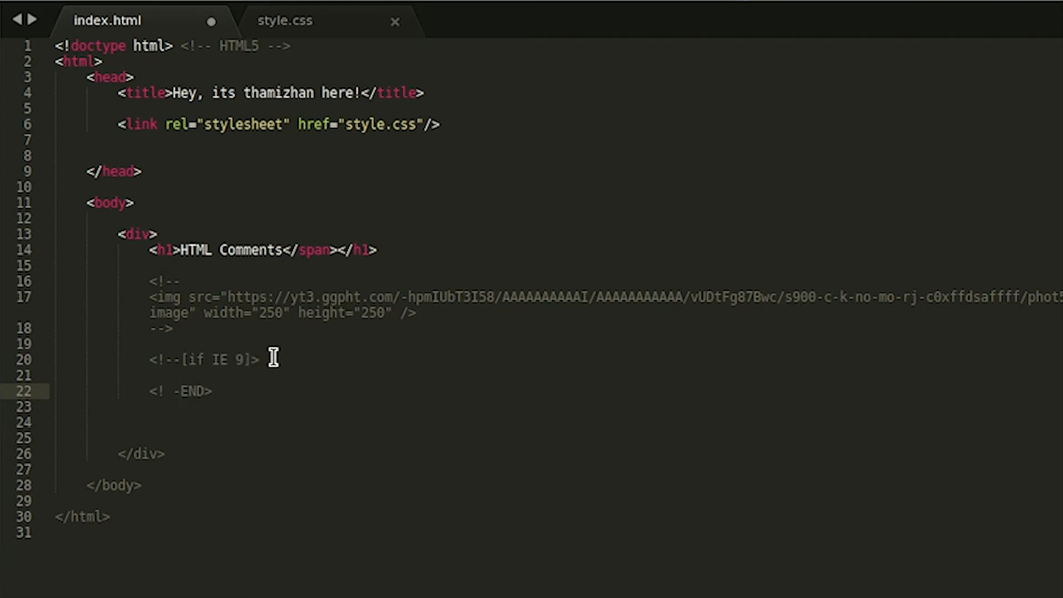
- Finish the closing line as <! END--> and leave an empty line inside the IE 9 block
click(153, 376)
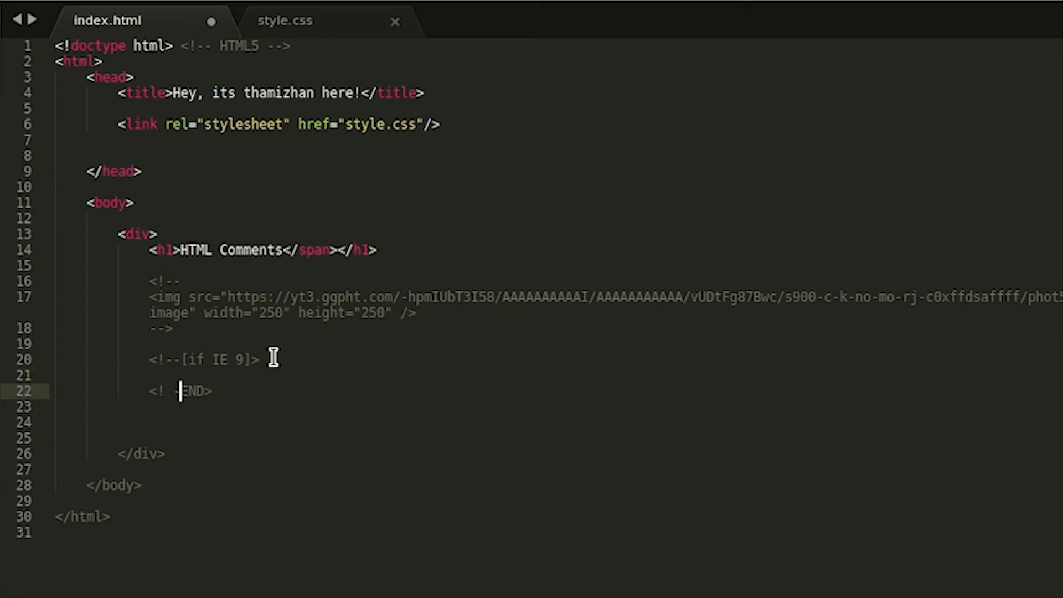
text(--)
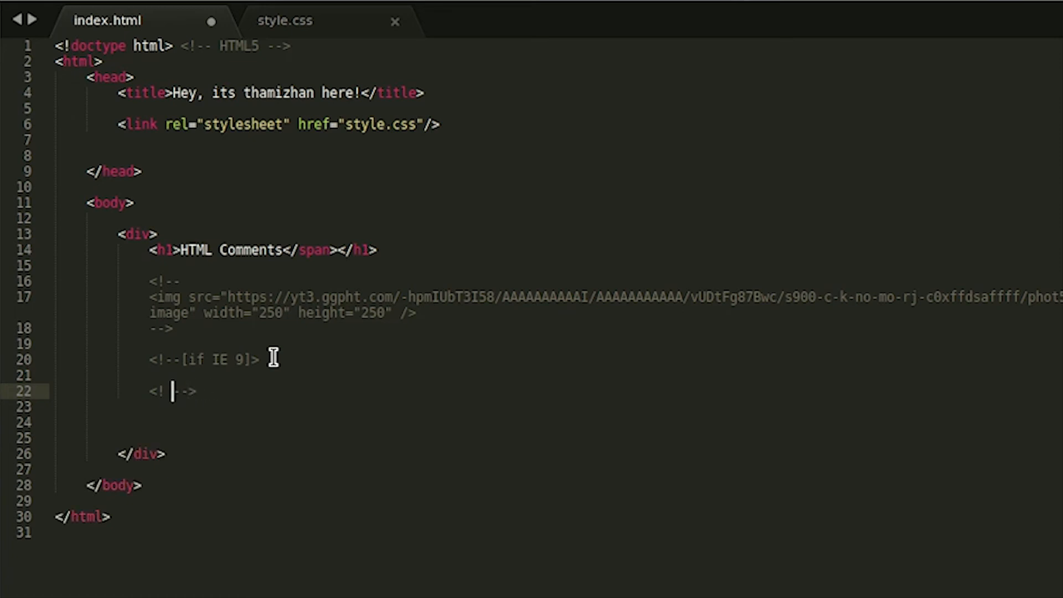
text(END)
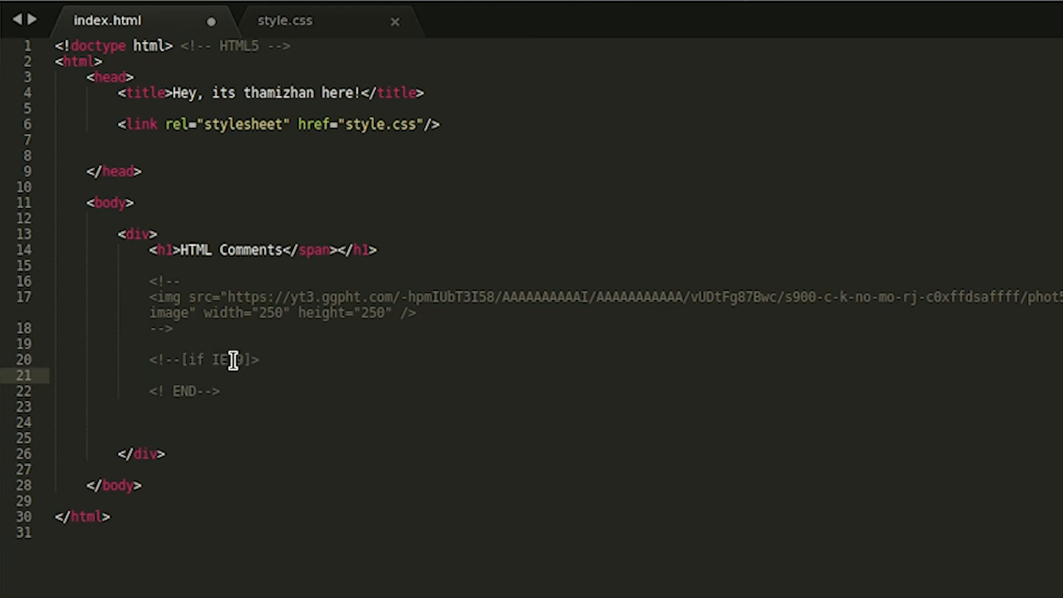
text(adsadsa)
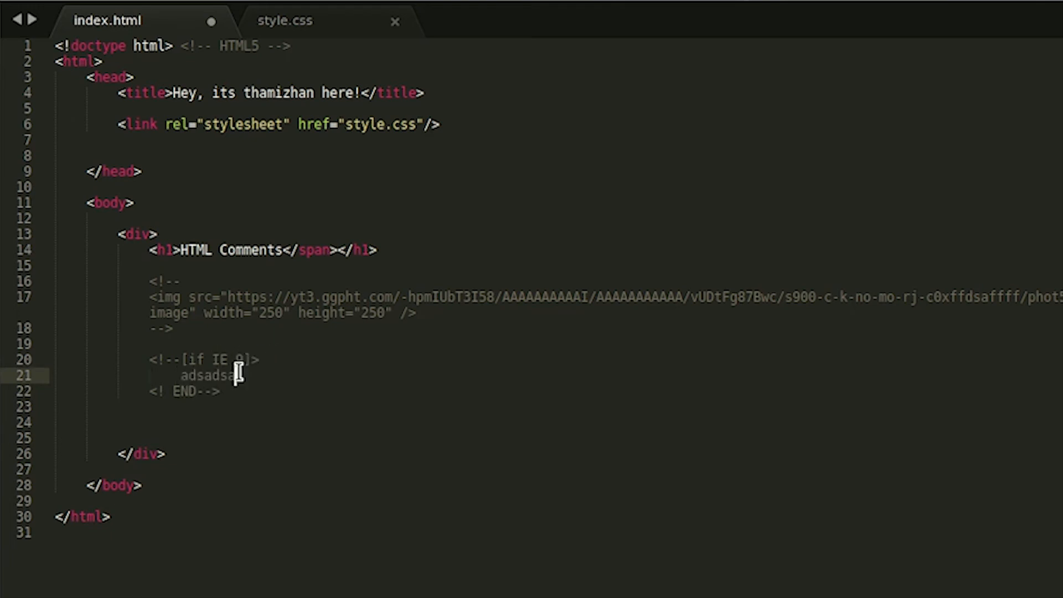
key(Backspace)
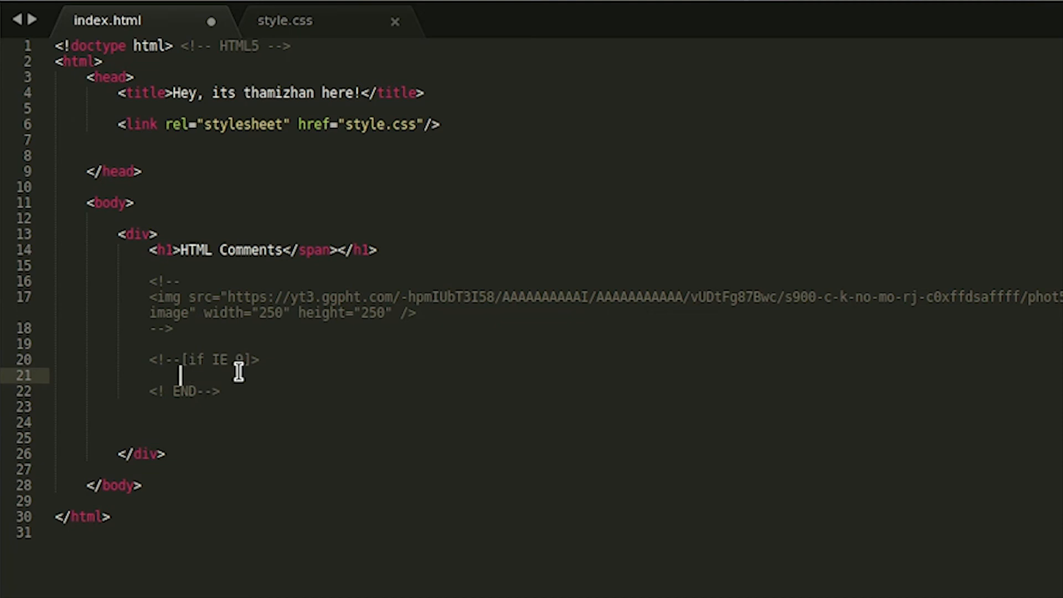